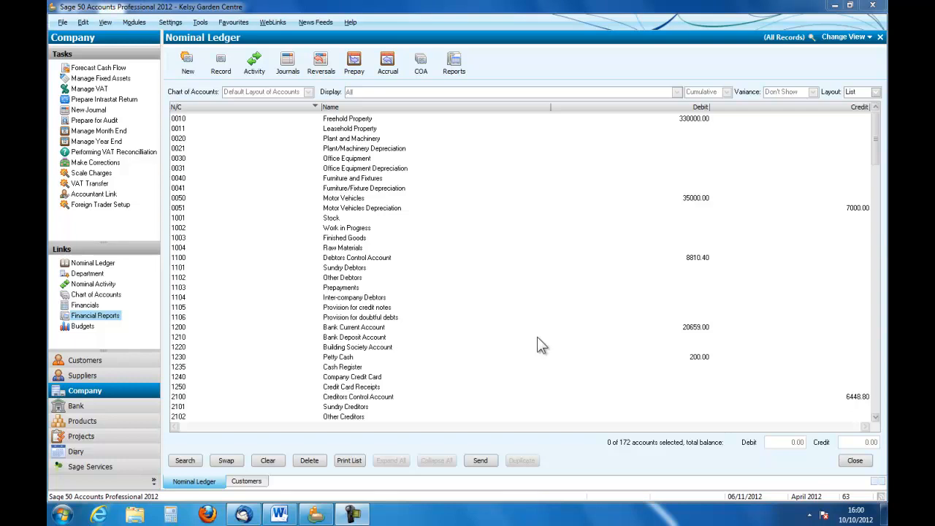
{"action": "mouse_move", "coordinate": [548, 330]}
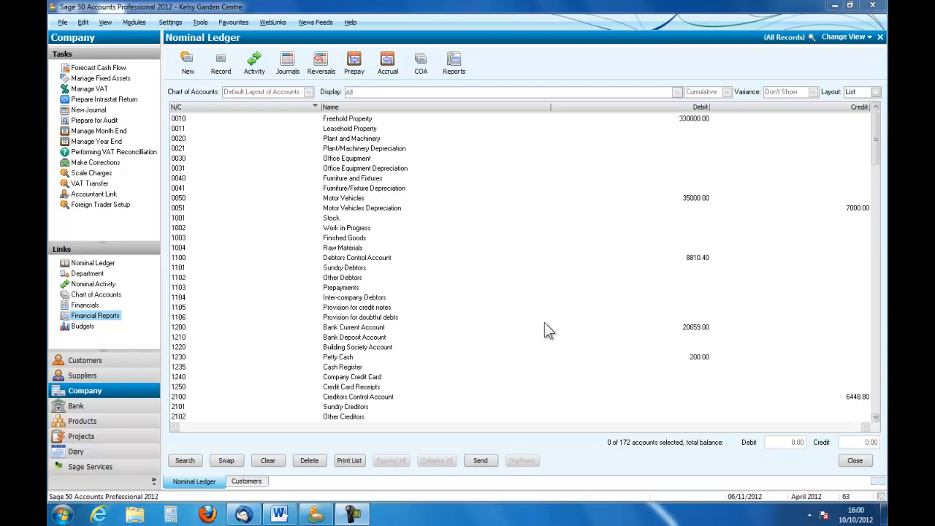
{"action": "mouse_move", "coordinate": [424, 365]}
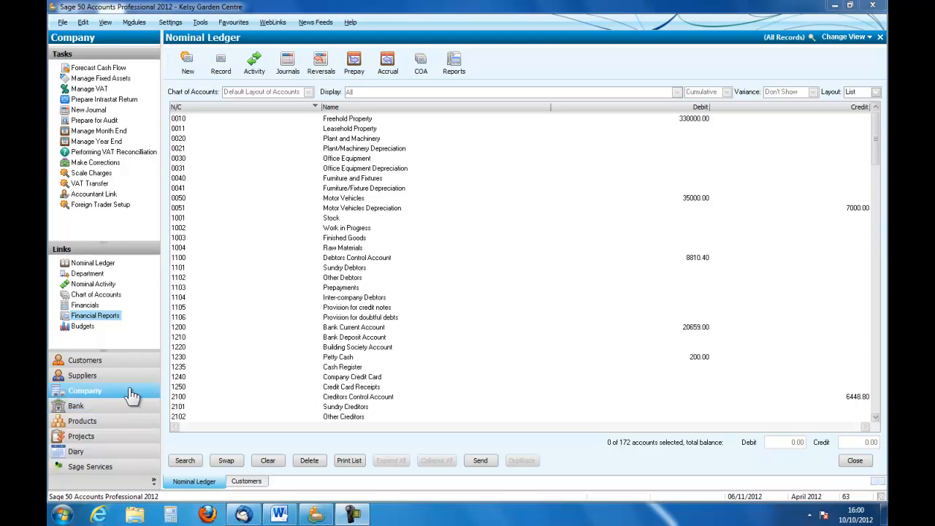
- Open Company's Financial Reports and list the Trial Balance Reports folder
{"action": "left_click", "coordinate": [95, 316]}
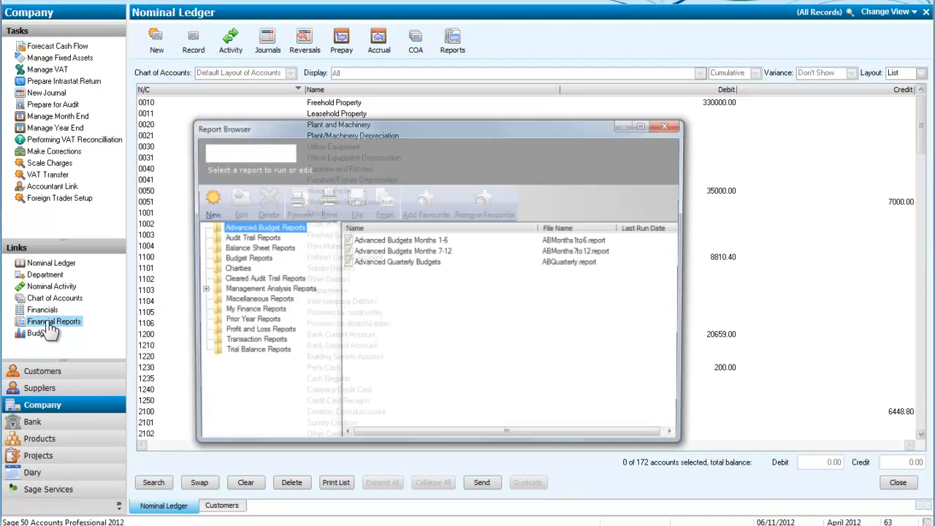
{"action": "left_click", "coordinate": [253, 352]}
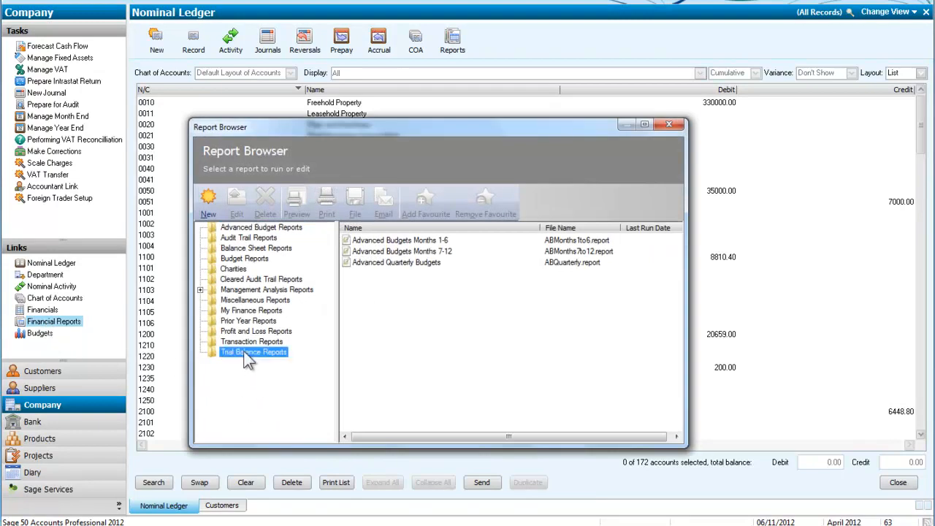
{"action": "left_click", "coordinate": [254, 351]}
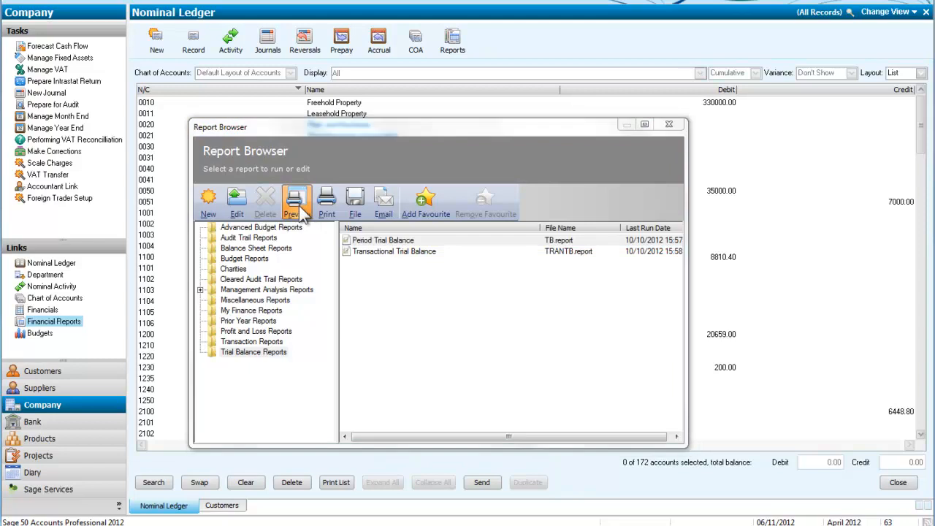
- Preview the Period Trial Balance, accepting period 12: March 2013
{"action": "left_click", "coordinate": [296, 203]}
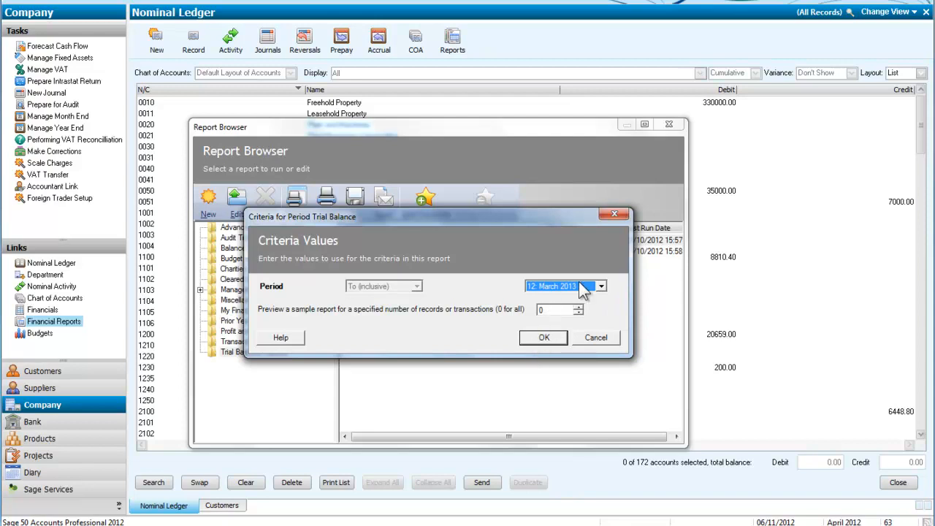
{"action": "mouse_move", "coordinate": [581, 330]}
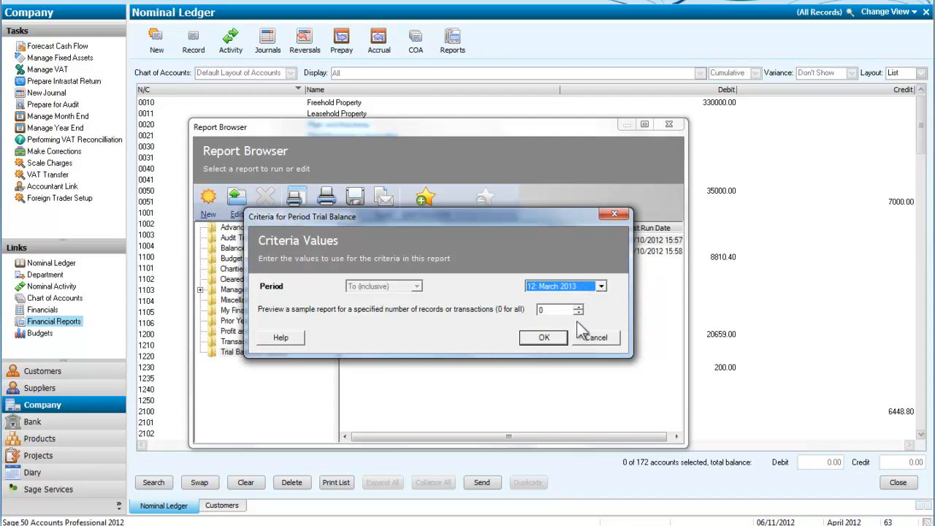
{"action": "left_click", "coordinate": [596, 337]}
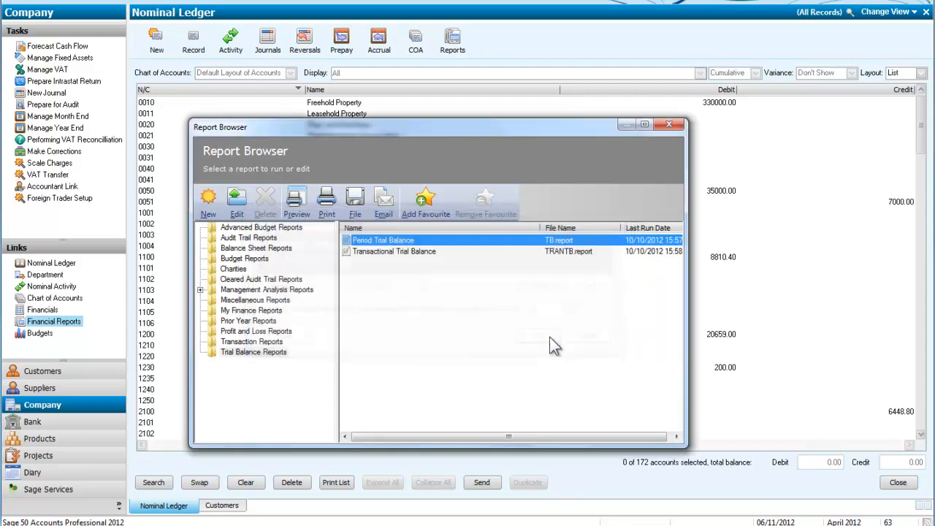
- Maximise the Period Trial Balance preview to March 2013
{"action": "left_click", "coordinate": [296, 203]}
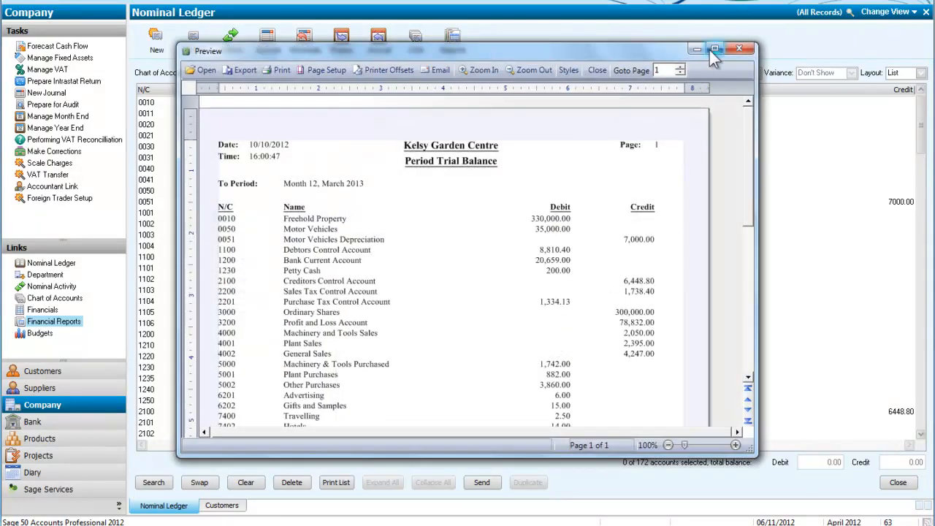
{"action": "left_click", "coordinate": [714, 49]}
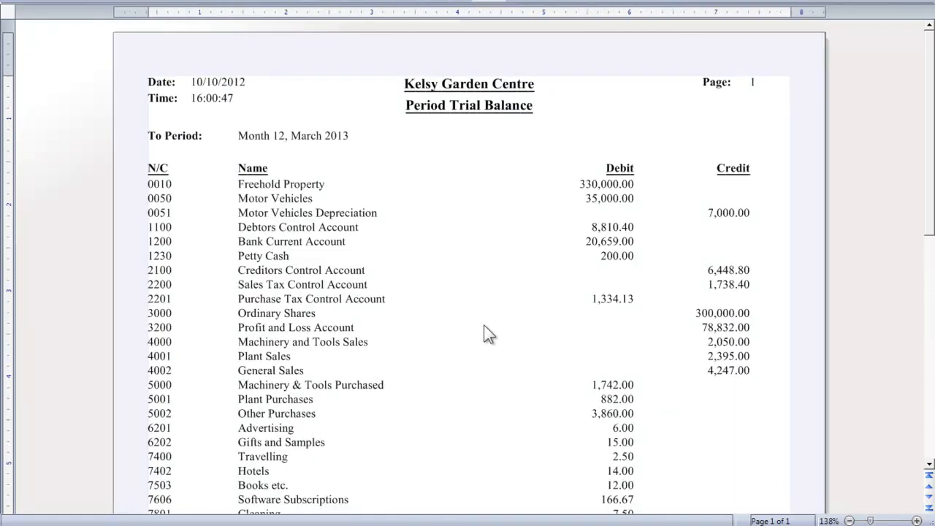
{"action": "mouse_move", "coordinate": [911, 289]}
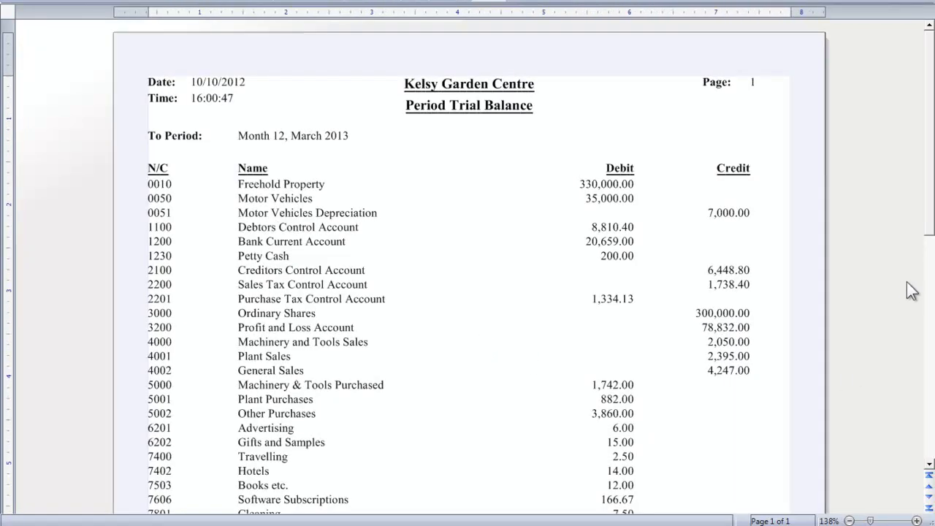
{"action": "scroll", "scroll_direction": "down", "scroll_amount": 3}
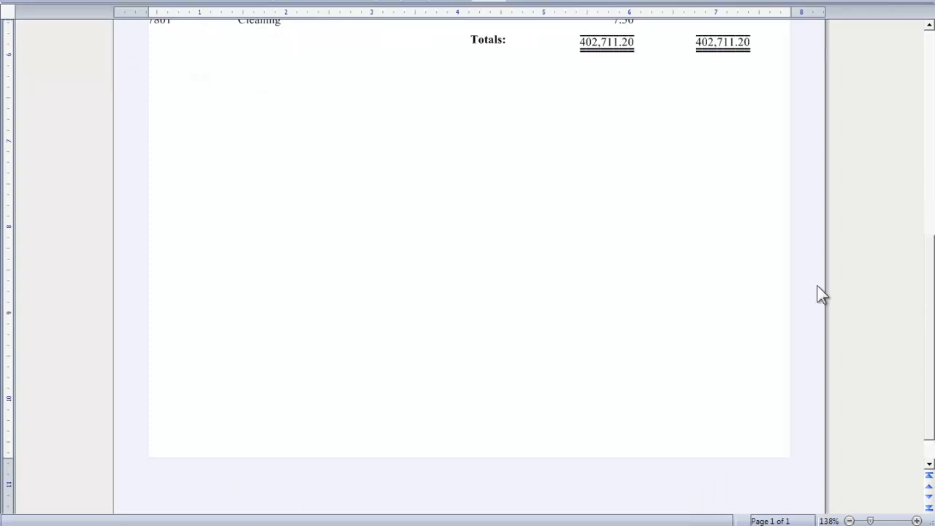
{"action": "mouse_move", "coordinate": [723, 59]}
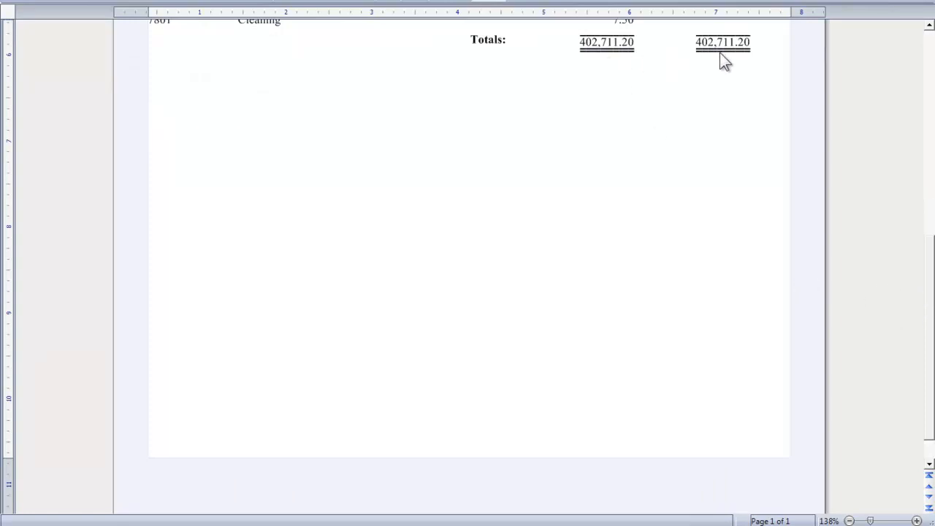
{"action": "mouse_move", "coordinate": [932, 211]}
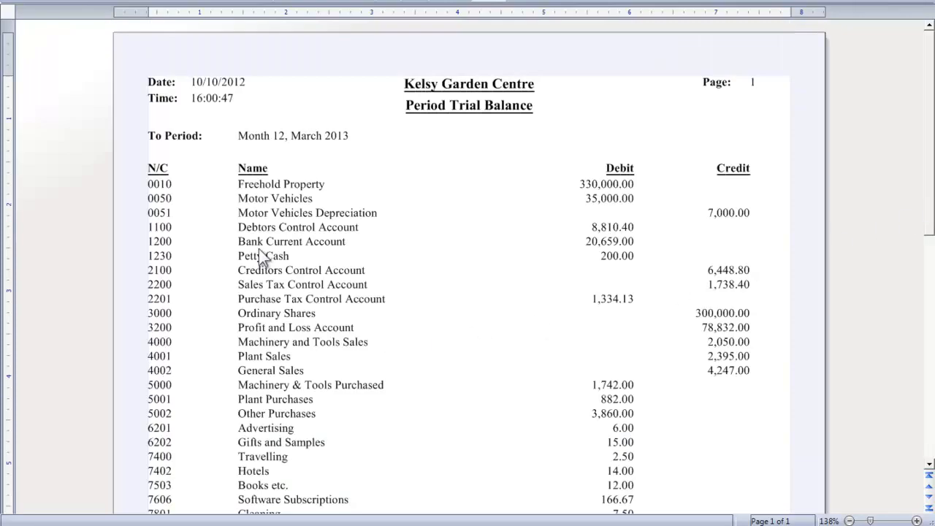
{"action": "mouse_move", "coordinate": [450, 199]}
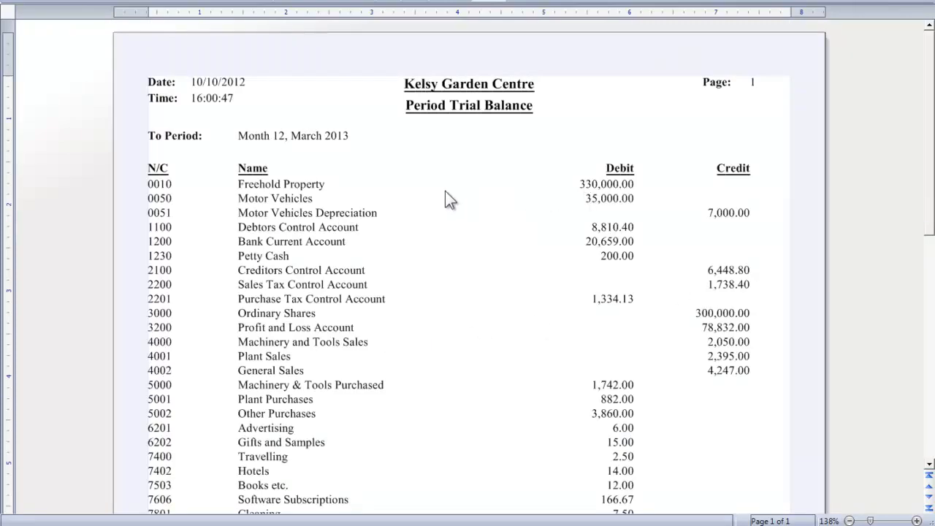
{"action": "mouse_move", "coordinate": [551, 202]}
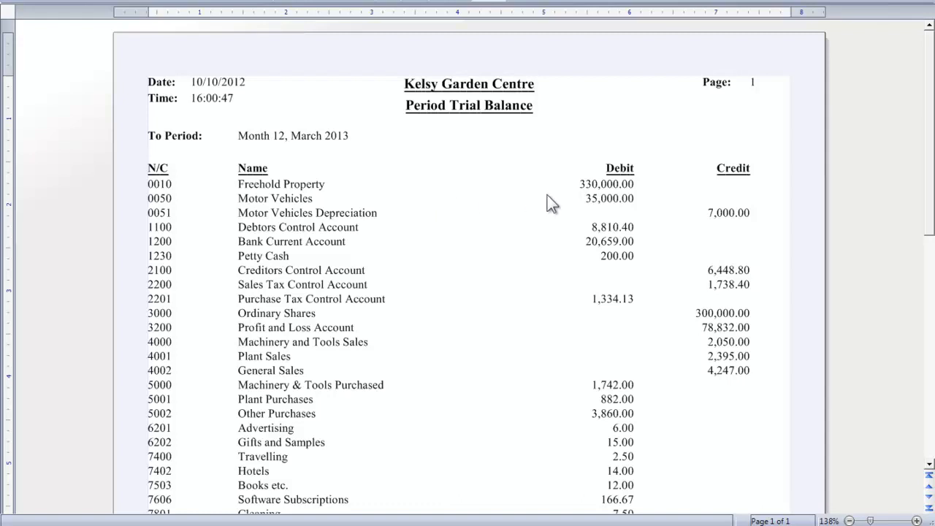
{"action": "mouse_move", "coordinate": [189, 190]}
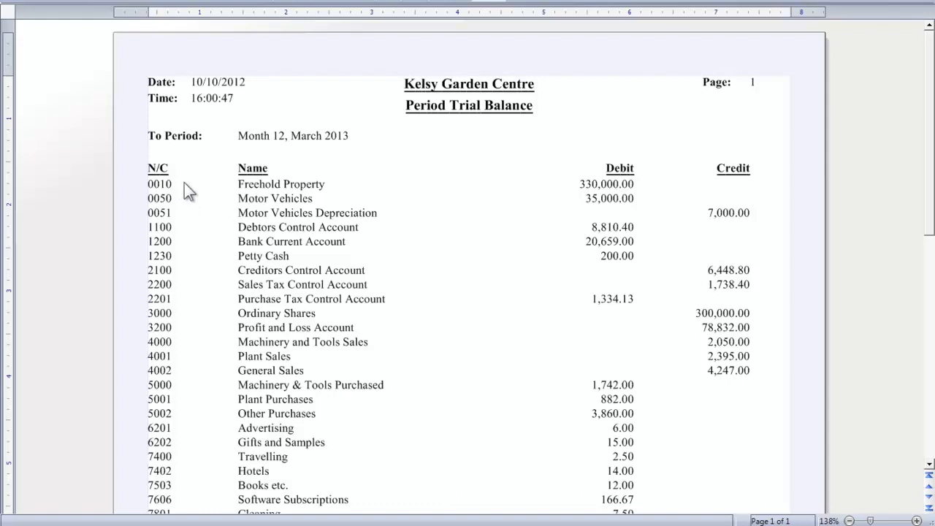
{"action": "mouse_move", "coordinate": [553, 194]}
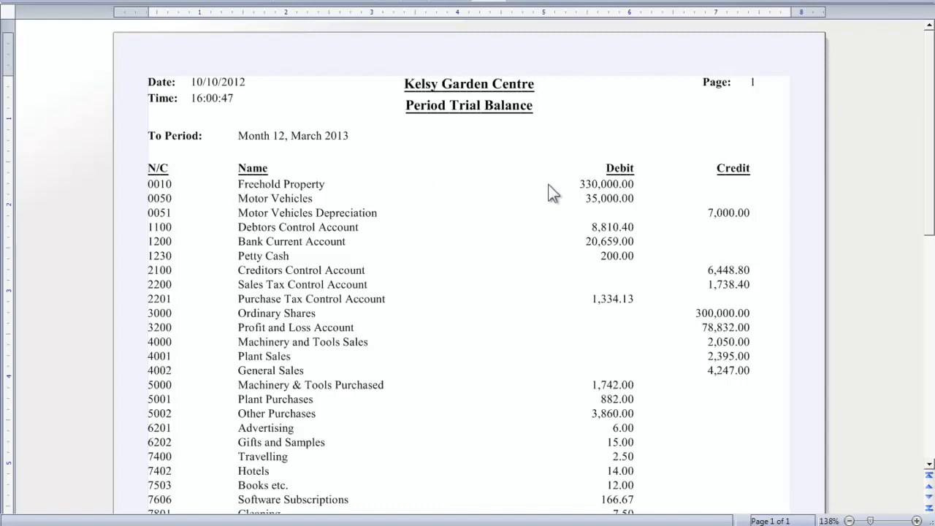
{"action": "mouse_move", "coordinate": [570, 271]}
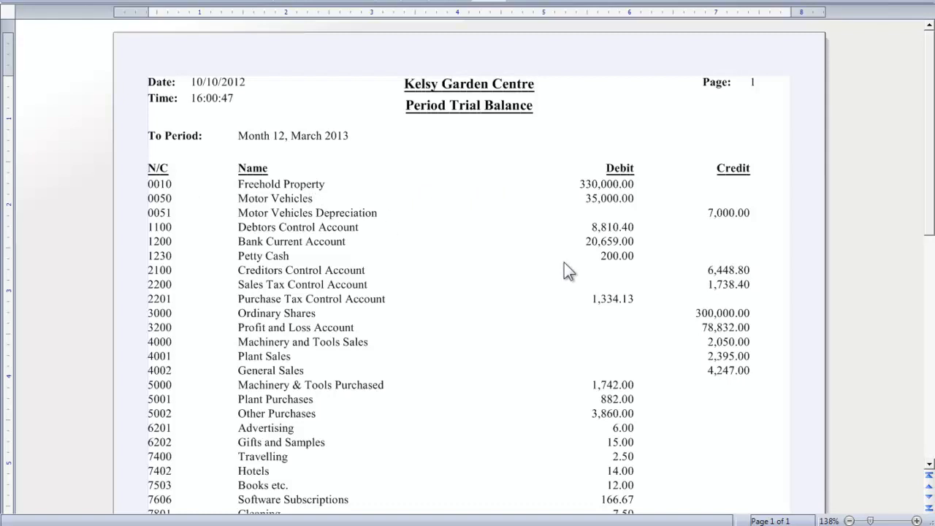
{"action": "mouse_move", "coordinate": [701, 285]}
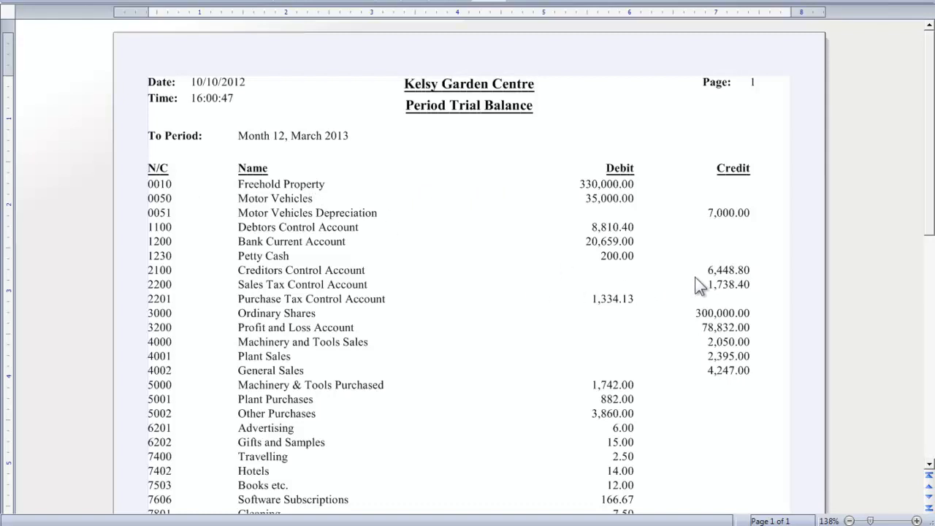
{"action": "mouse_move", "coordinate": [345, 284]}
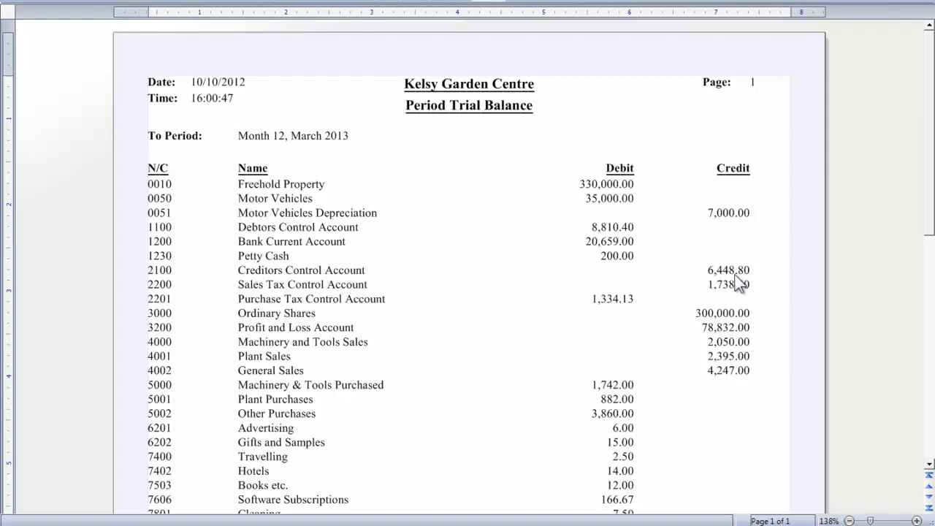
{"action": "mouse_move", "coordinate": [796, 284]}
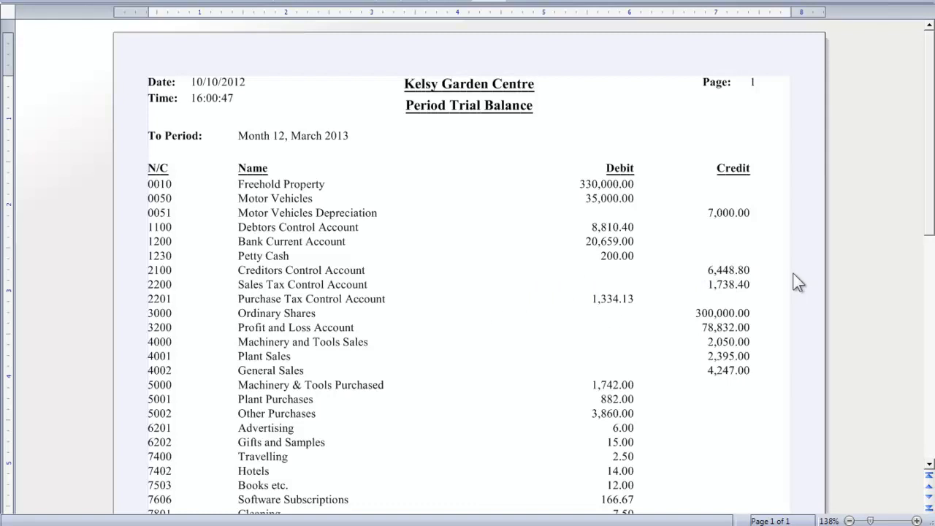
{"action": "scroll", "scroll_direction": "down", "scroll_amount": 3}
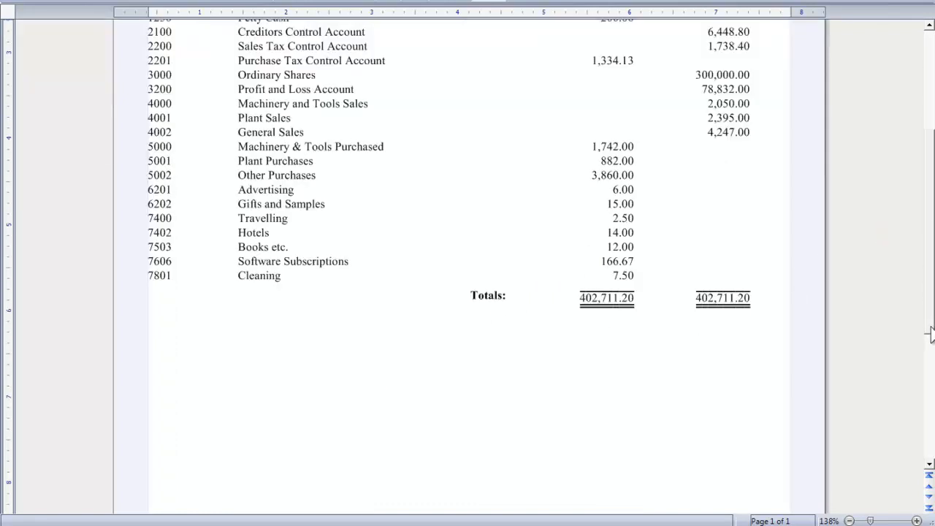
{"action": "mouse_move", "coordinate": [592, 313]}
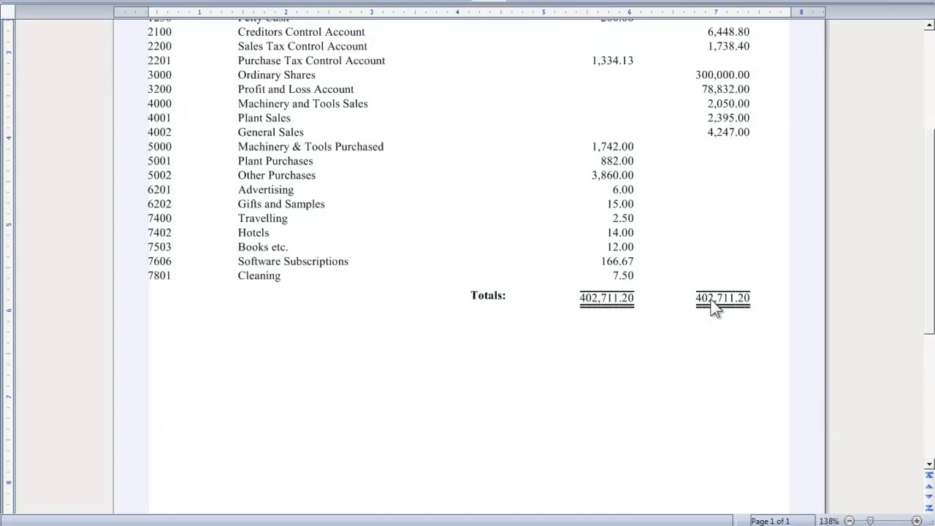
{"action": "mouse_move", "coordinate": [265, 218]}
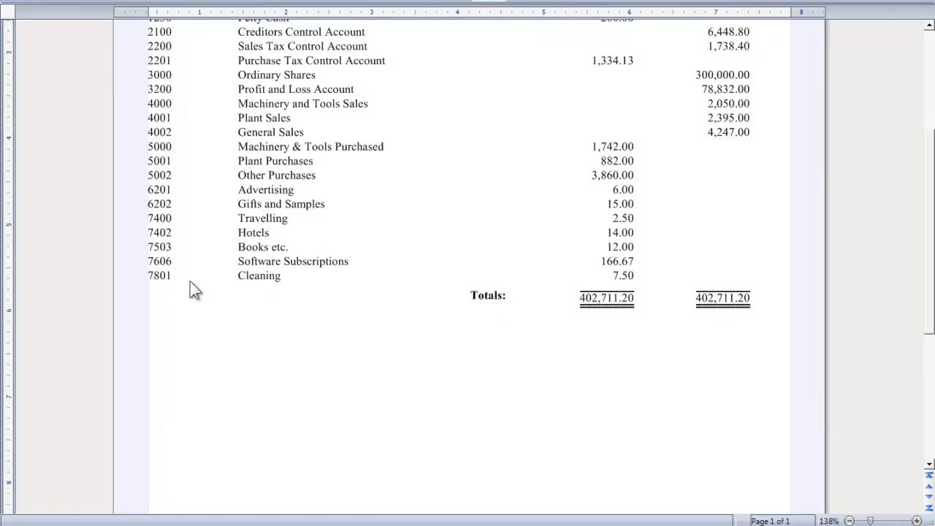
{"action": "mouse_move", "coordinate": [214, 306]}
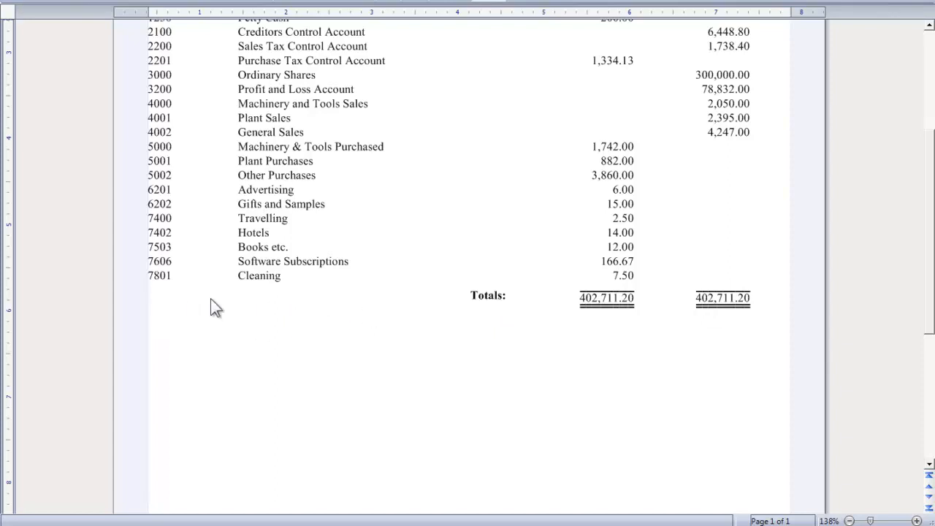
{"action": "mouse_move", "coordinate": [274, 294]}
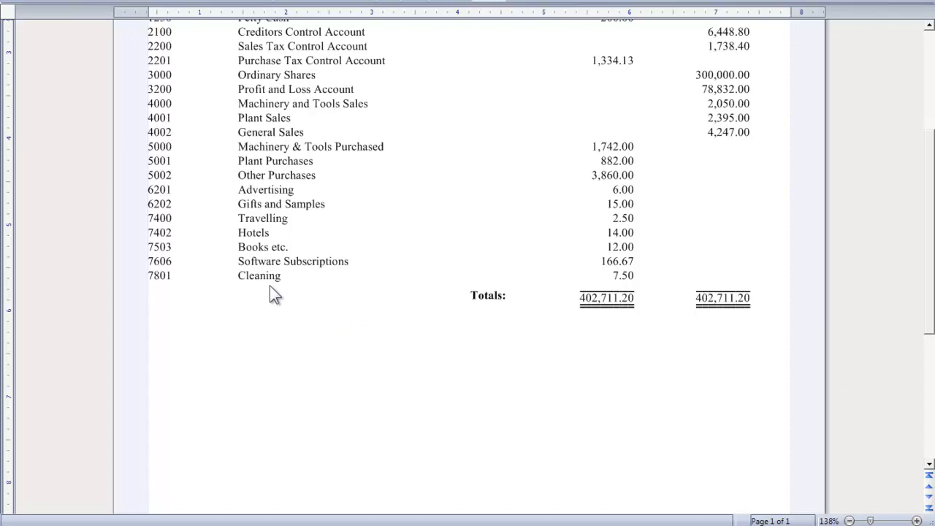
{"action": "mouse_move", "coordinate": [738, 101]}
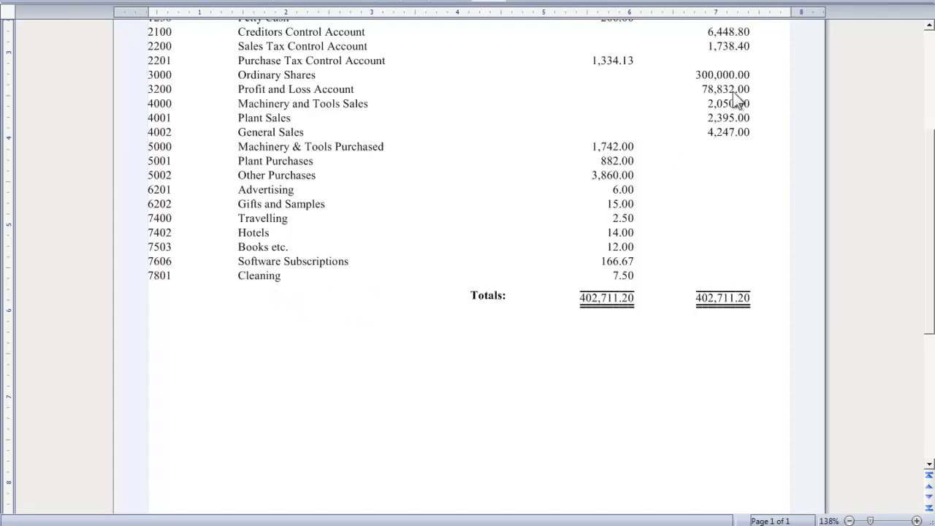
{"action": "mouse_move", "coordinate": [99, 14]}
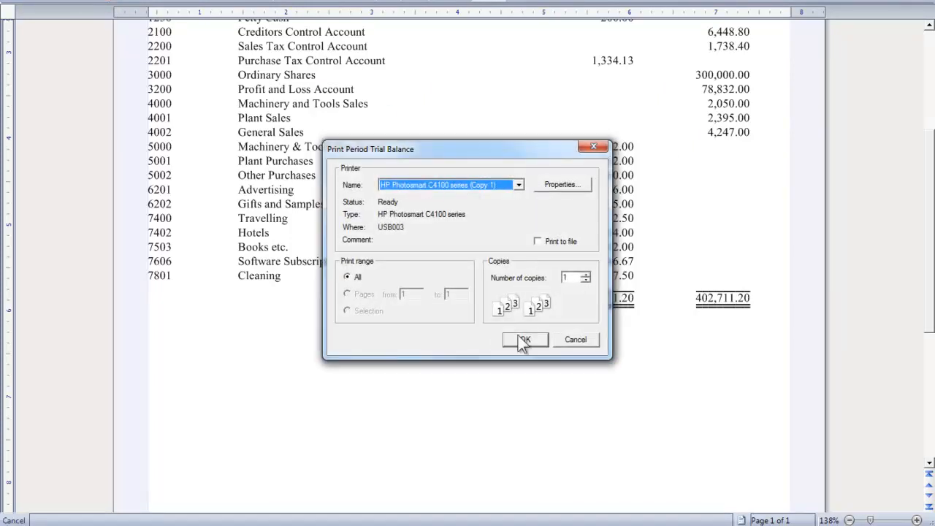
{"action": "mouse_move", "coordinate": [502, 197]}
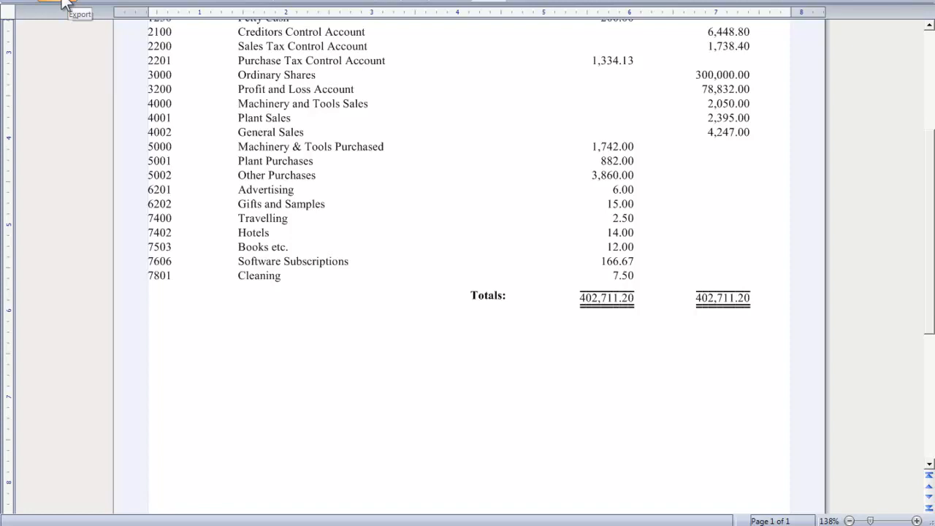
{"action": "mouse_move", "coordinate": [66, 6]}
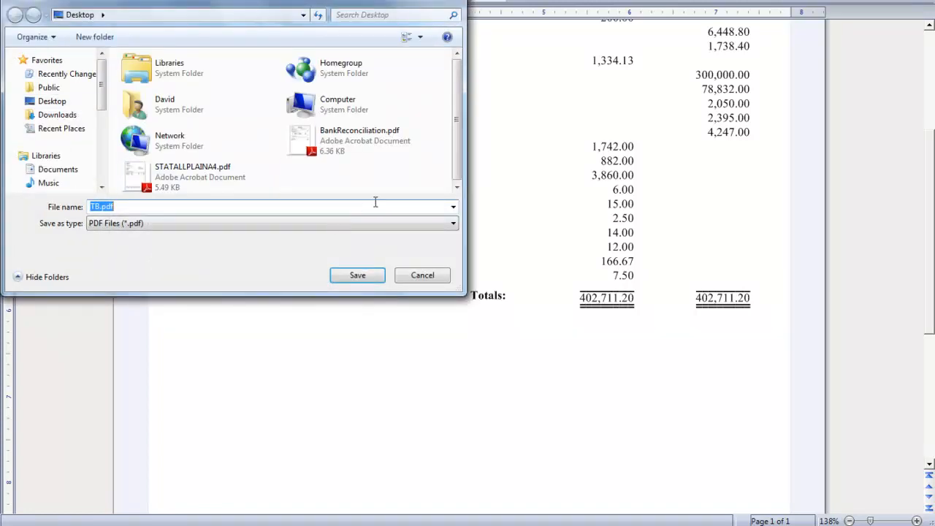
- View the export file types (PDF, Excel, CSV, HTML) for TB.pdf
{"action": "left_click", "coordinate": [450, 223]}
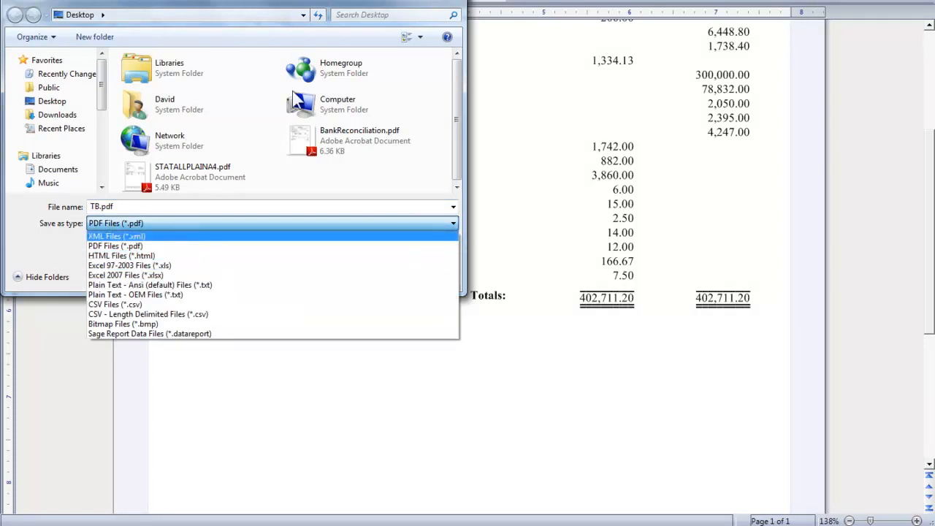
{"action": "mouse_move", "coordinate": [320, 133]}
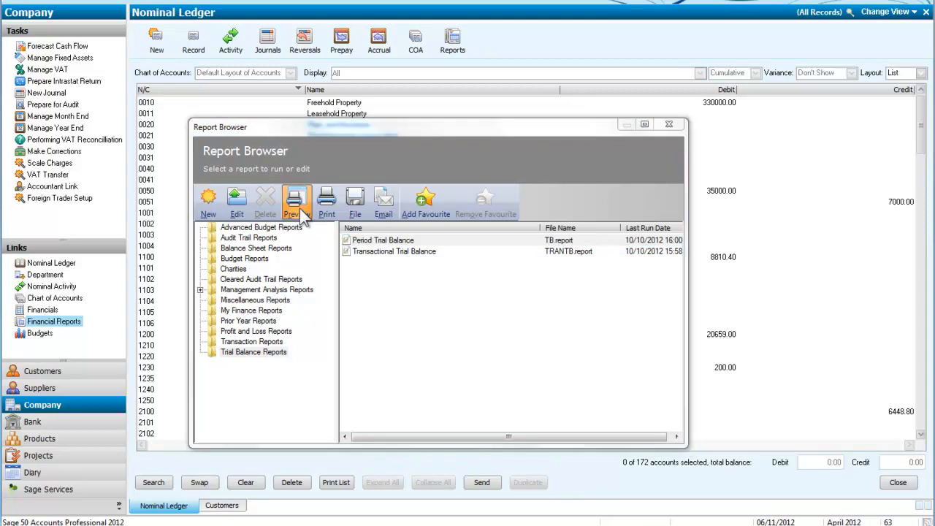
- Preview the Period Trial Balance to 8: November 2012 and scroll to the 402,711.20 totals
{"action": "left_click", "coordinate": [296, 201]}
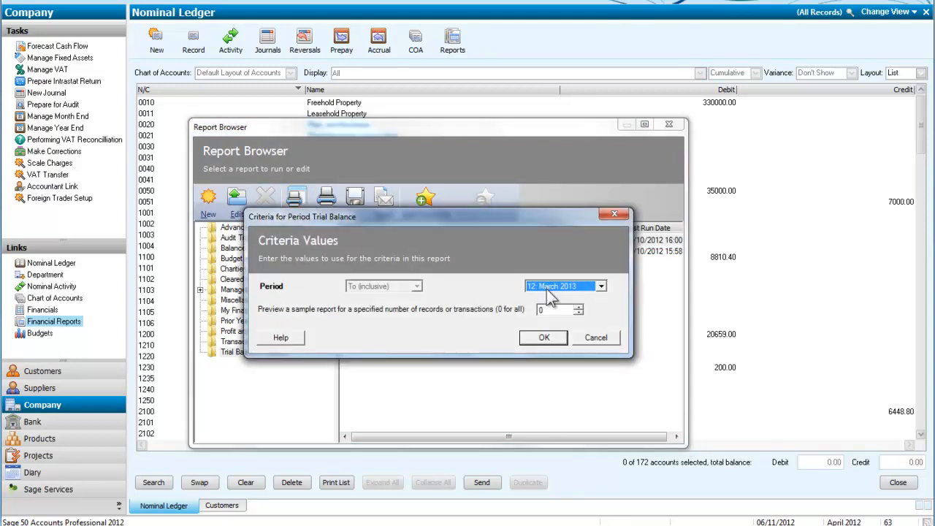
{"action": "left_click", "coordinate": [601, 286]}
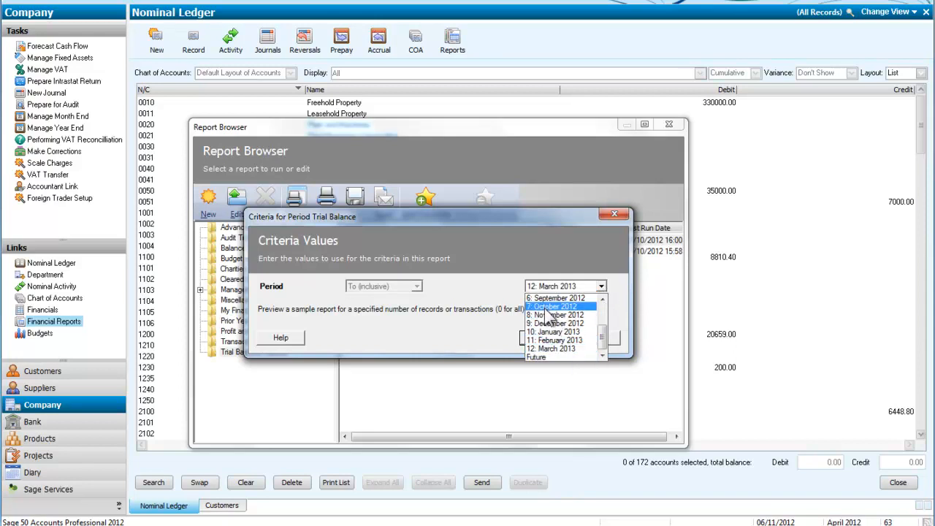
{"action": "left_click", "coordinate": [557, 314]}
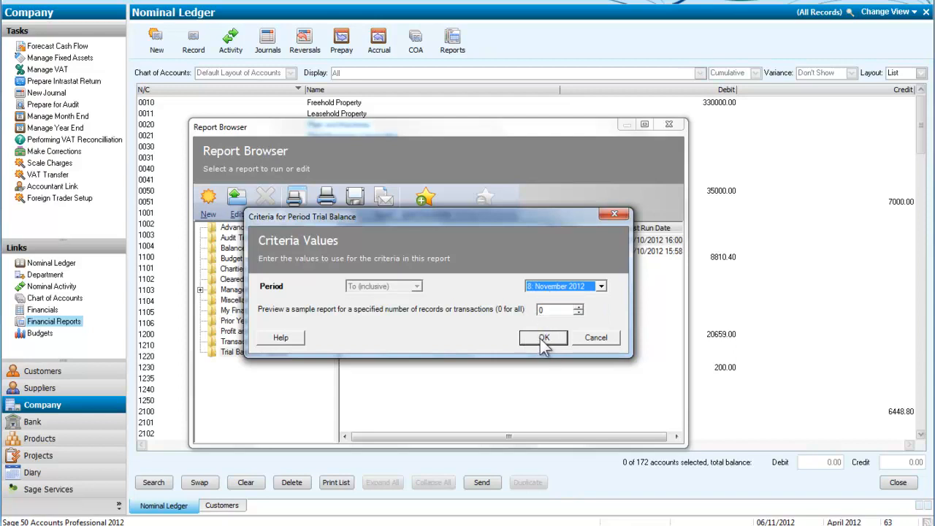
{"action": "left_click", "coordinate": [544, 337]}
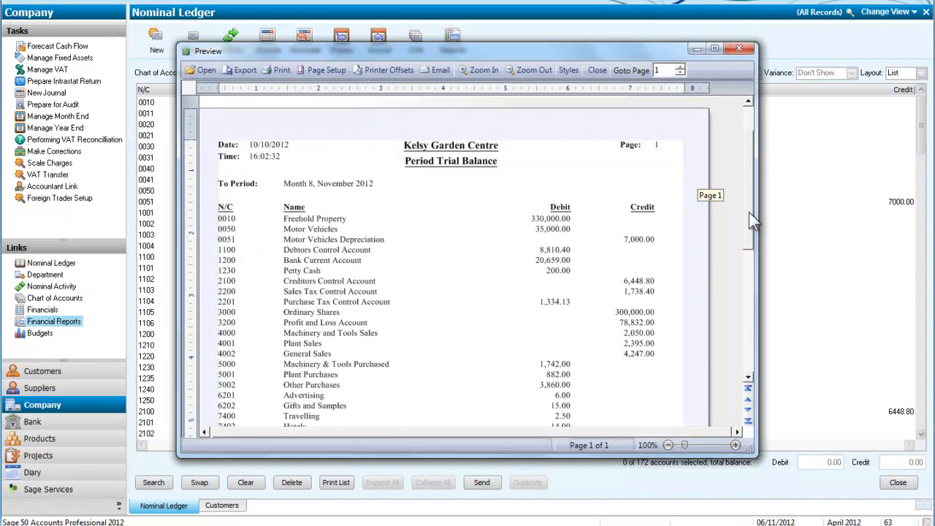
{"action": "scroll", "scroll_direction": "down", "scroll_amount": 3}
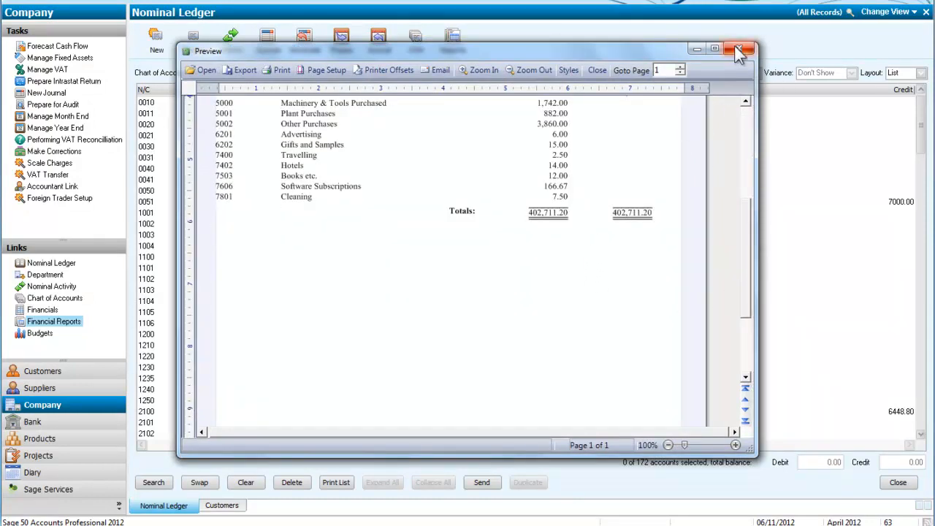
- Close the November preview and rerun the Period Trial Balance for 4: July 2012
{"action": "left_click", "coordinate": [738, 49]}
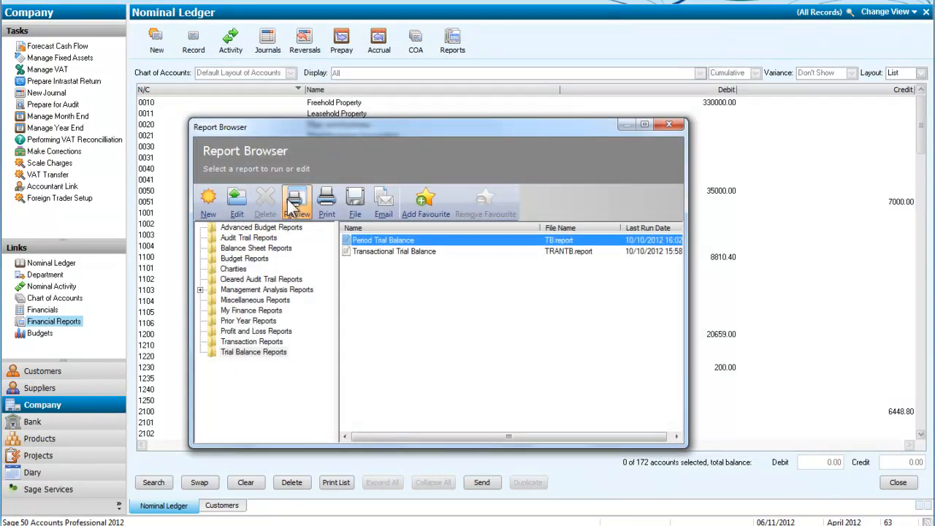
{"action": "left_click", "coordinate": [296, 201]}
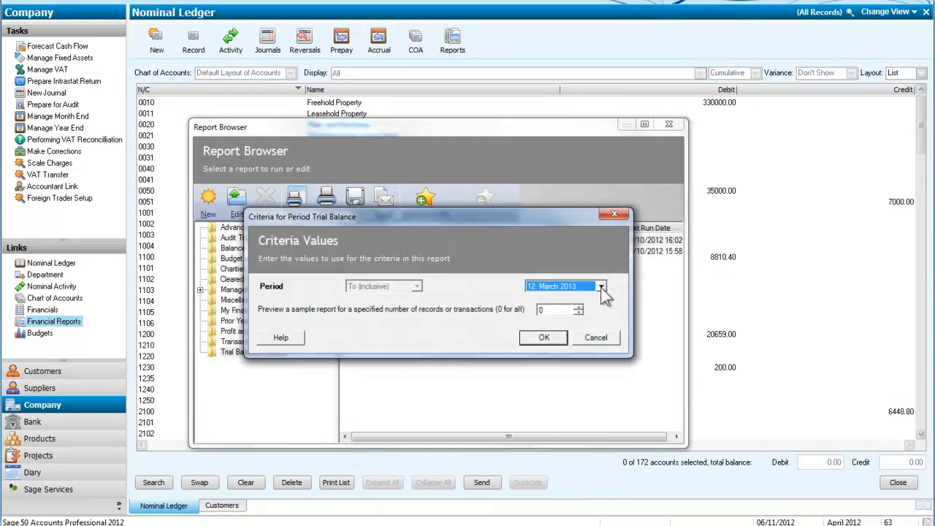
{"action": "left_click", "coordinate": [602, 286]}
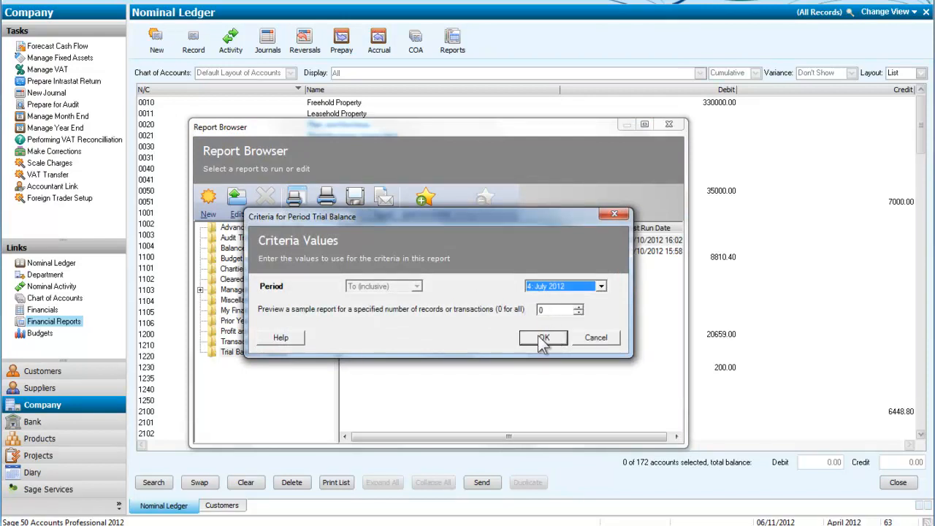
{"action": "left_click", "coordinate": [542, 338]}
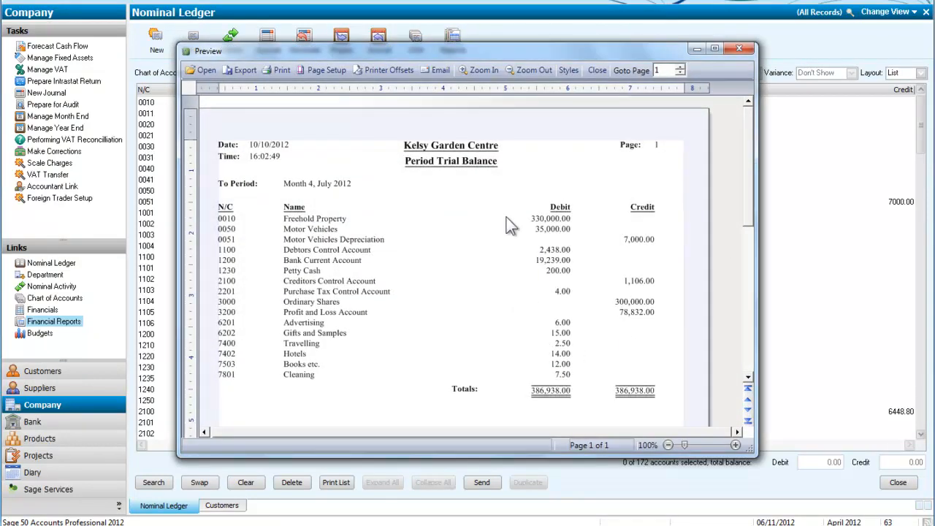
{"action": "mouse_move", "coordinate": [614, 308]}
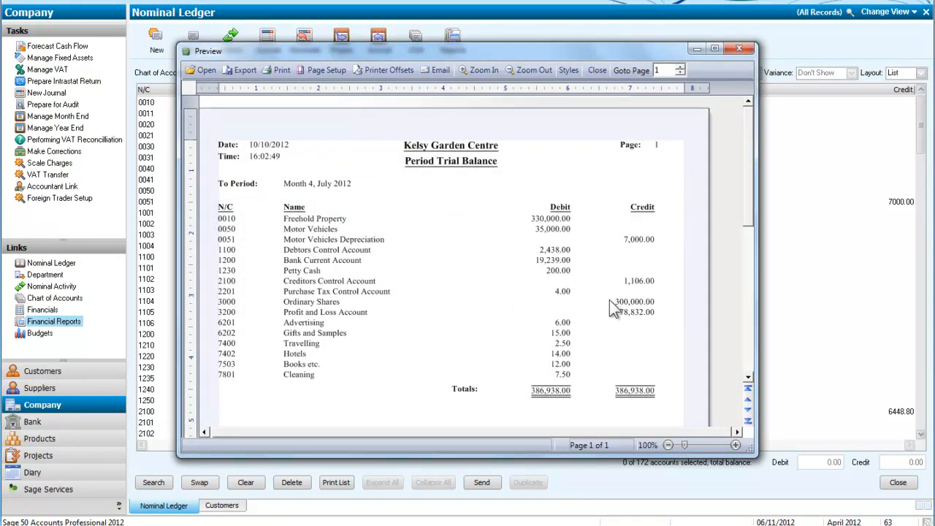
{"action": "mouse_move", "coordinate": [610, 366]}
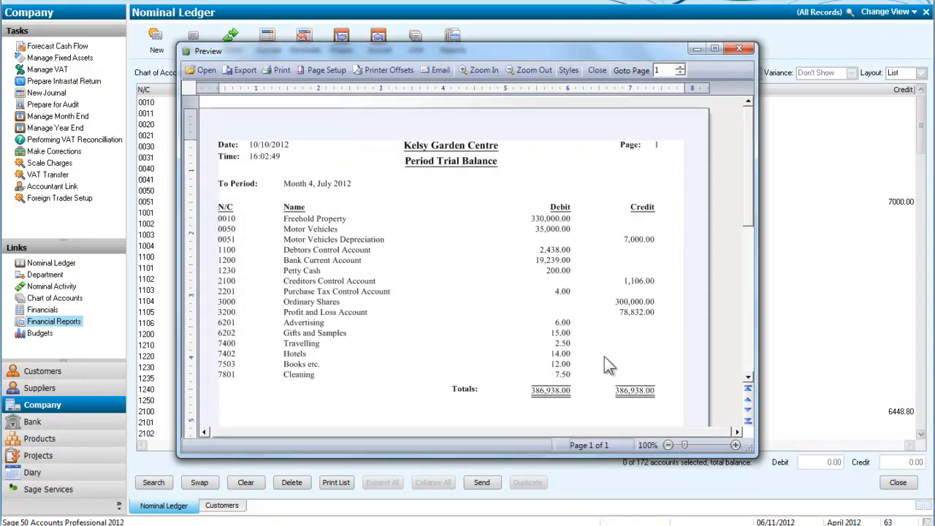
{"action": "mouse_move", "coordinate": [636, 409]}
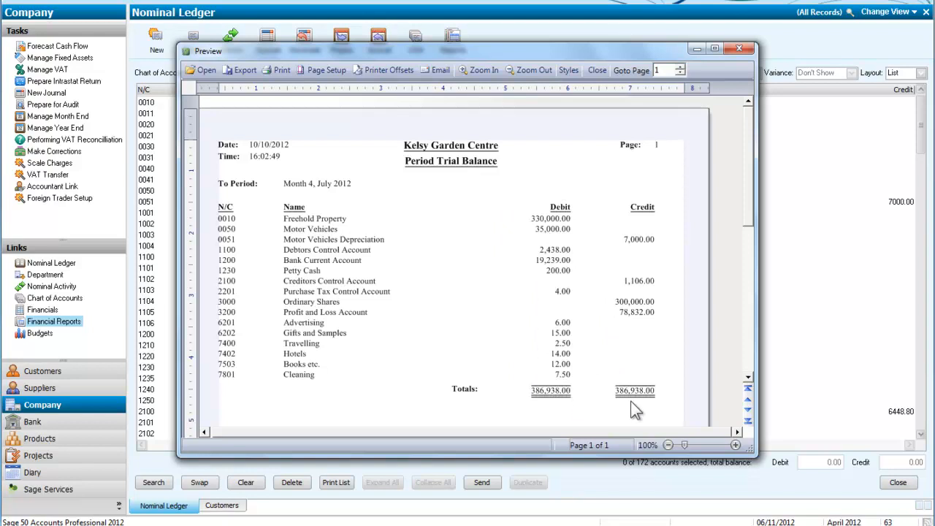
{"action": "mouse_move", "coordinate": [518, 355]}
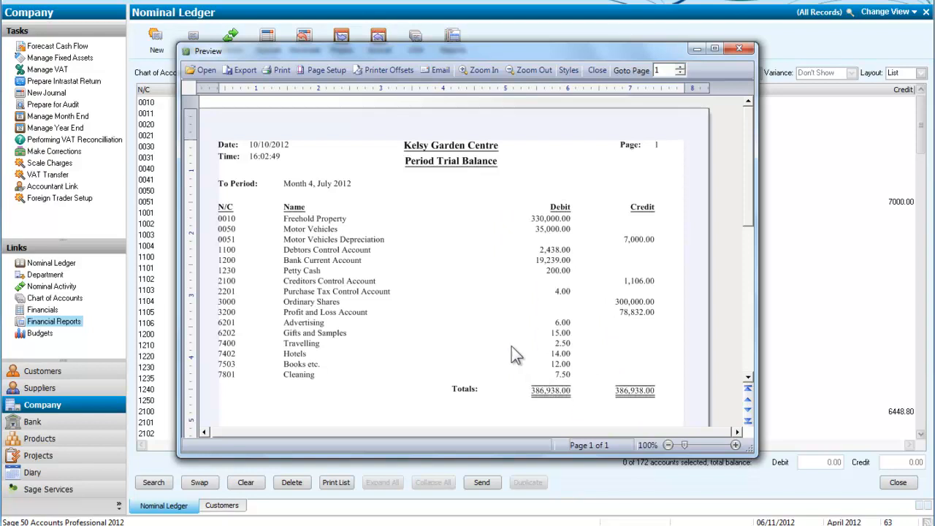
{"action": "mouse_move", "coordinate": [468, 314]}
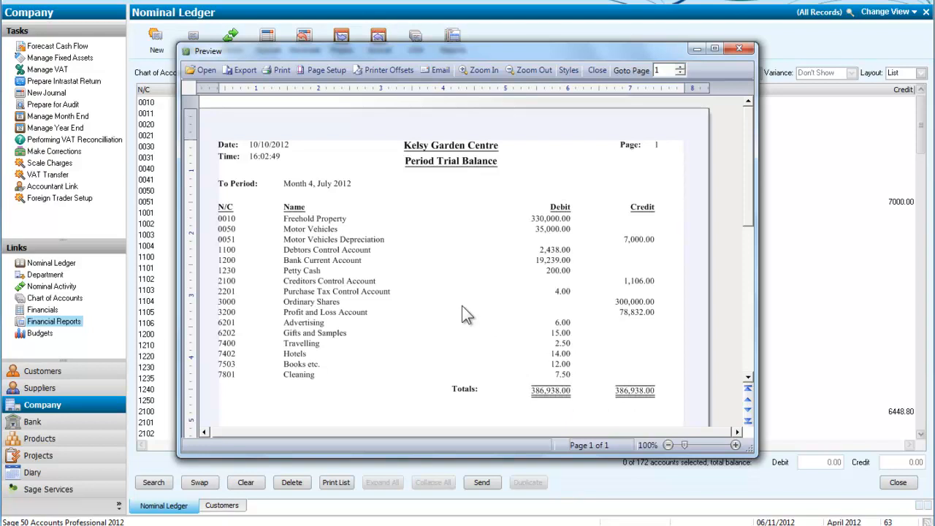
{"action": "mouse_move", "coordinate": [467, 270]}
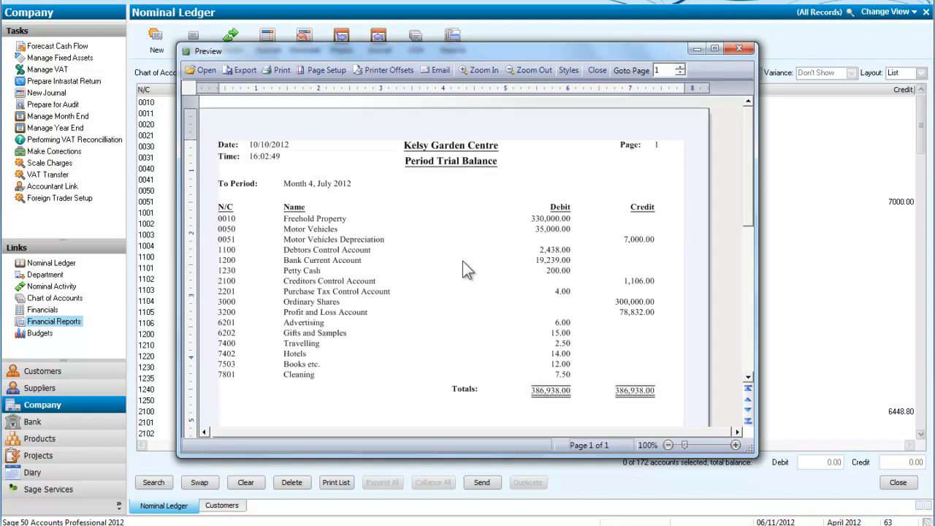
{"action": "mouse_move", "coordinate": [636, 406]}
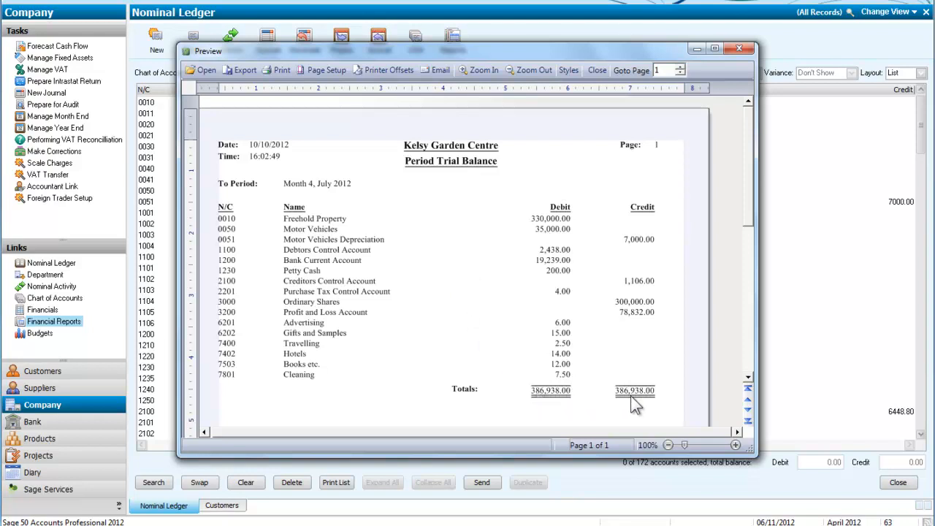
{"action": "mouse_move", "coordinate": [628, 402]}
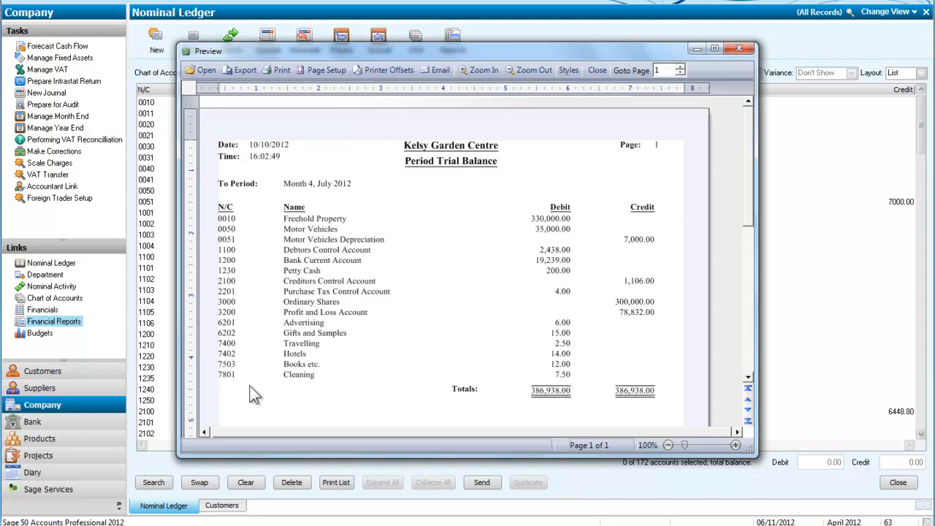
{"action": "mouse_move", "coordinate": [236, 389]}
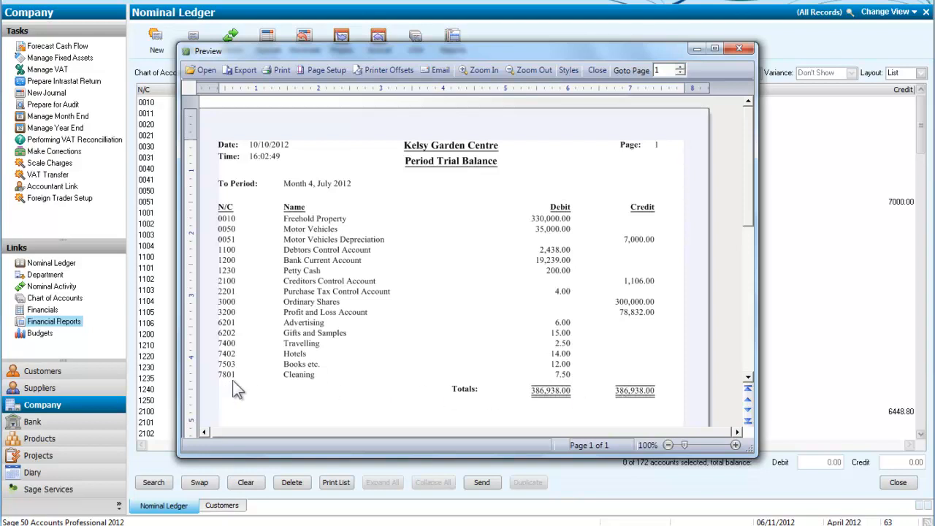
{"action": "mouse_move", "coordinate": [307, 395]}
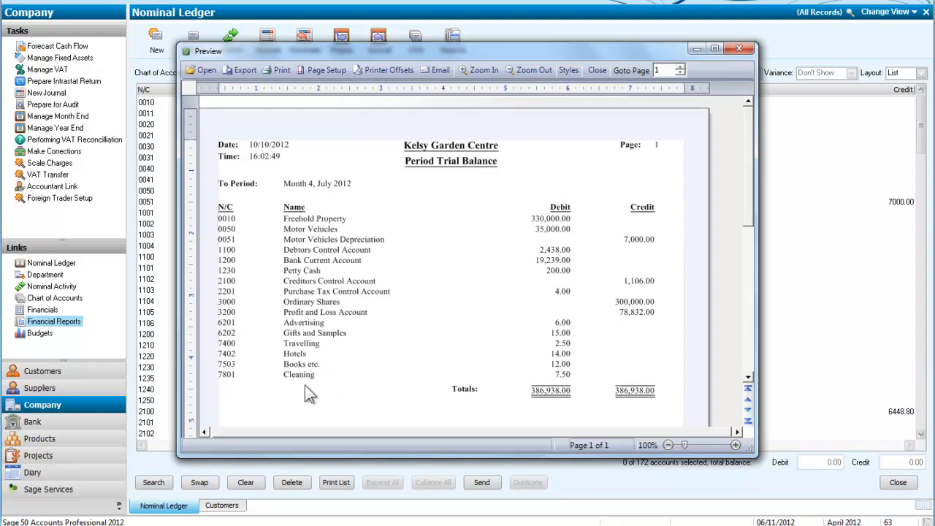
{"action": "mouse_move", "coordinate": [335, 386]}
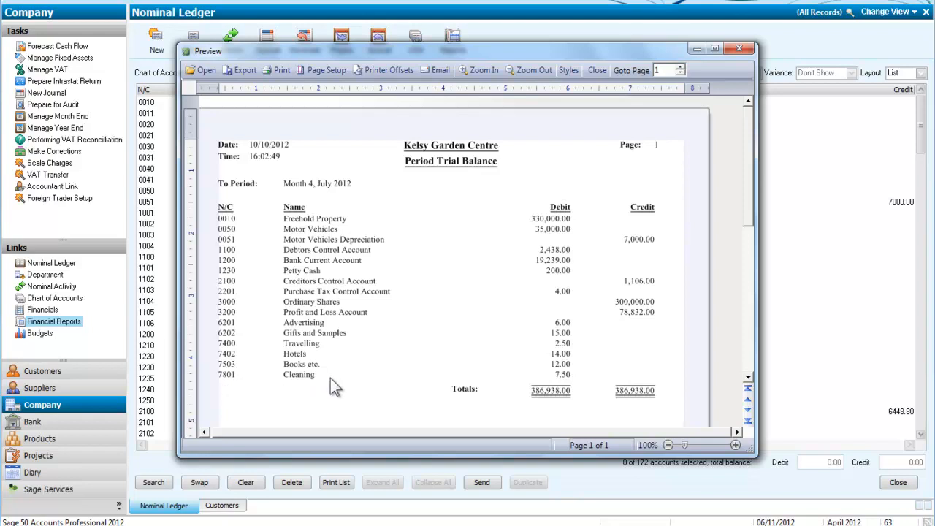